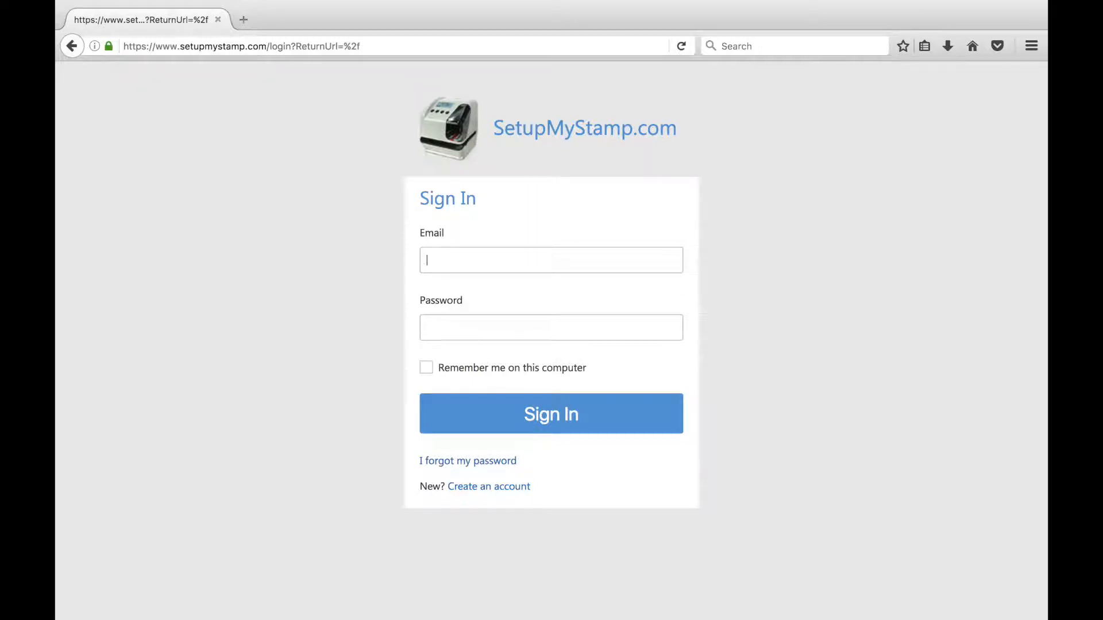
# Step: Sign in to the SetupMyStamp.com account and reach the empty configurations list
pyautogui.click(551, 414)
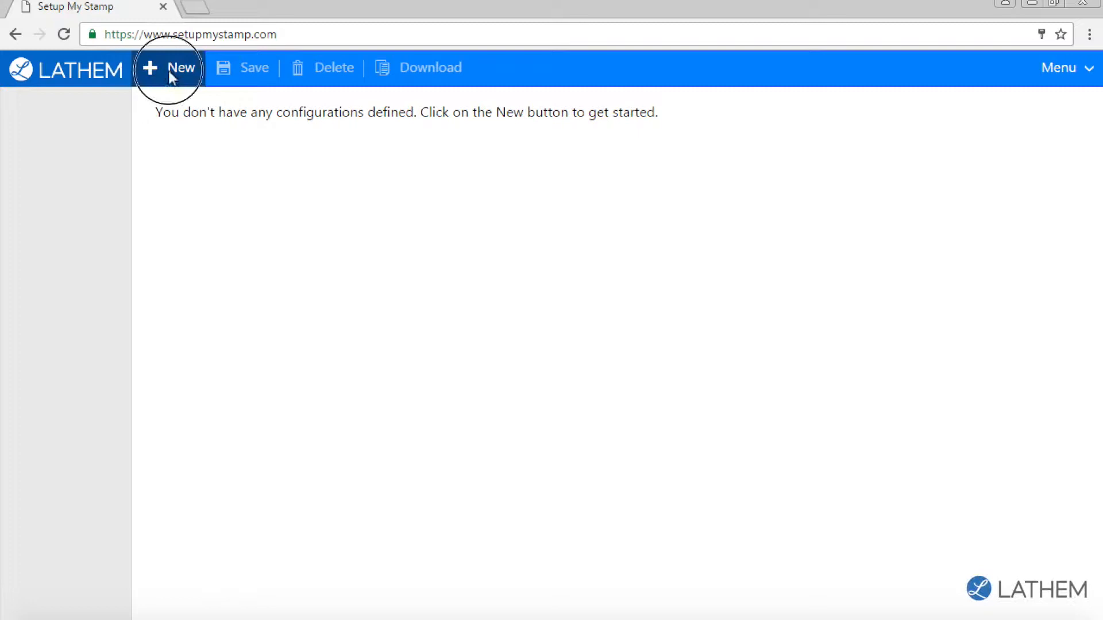
# Step: Create Configuration 1 and bring up the Custom Comments editor for Print Line 1
pyautogui.click(169, 68)
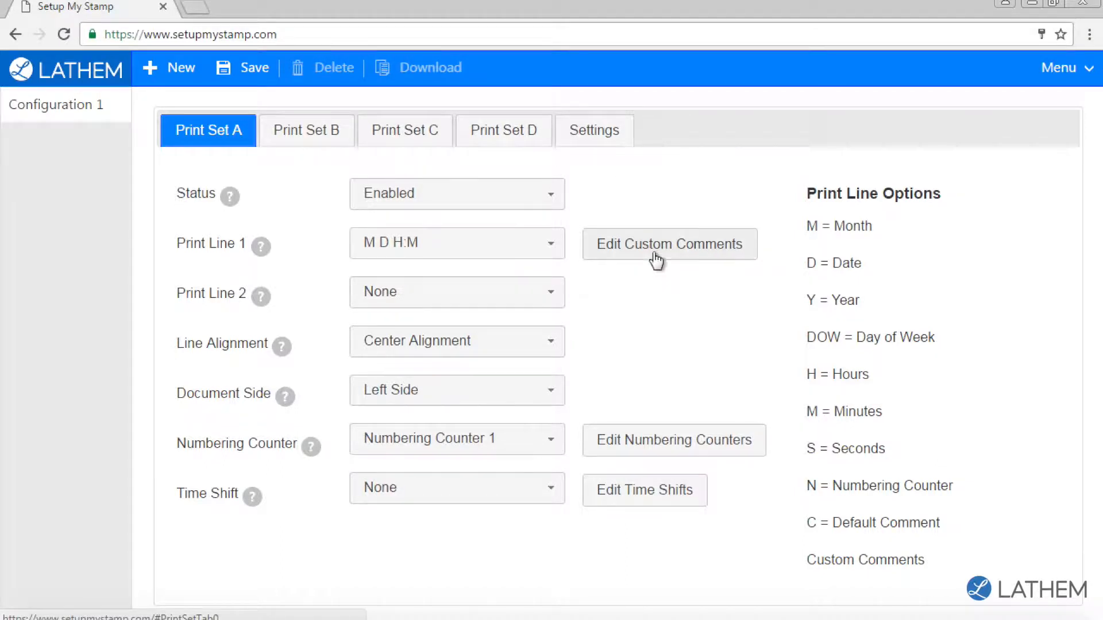
pyautogui.click(669, 243)
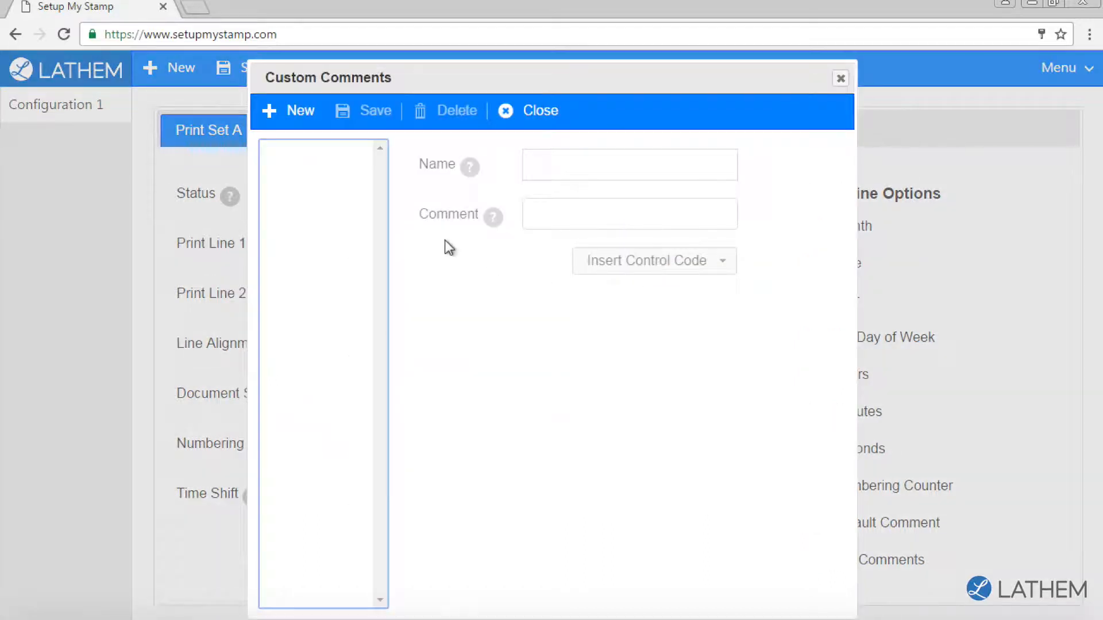
# Step: Add a custom comment named 'Lathem' reading 'Lathem Time', leaving control codes out
pyautogui.click(288, 110)
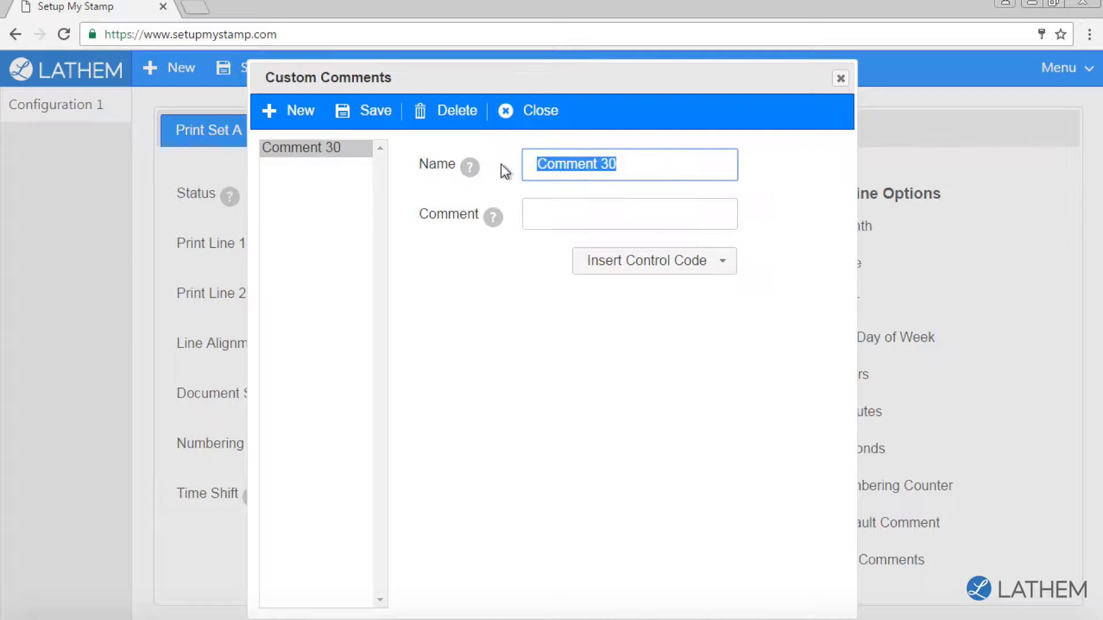
pyautogui.write('Lathem')
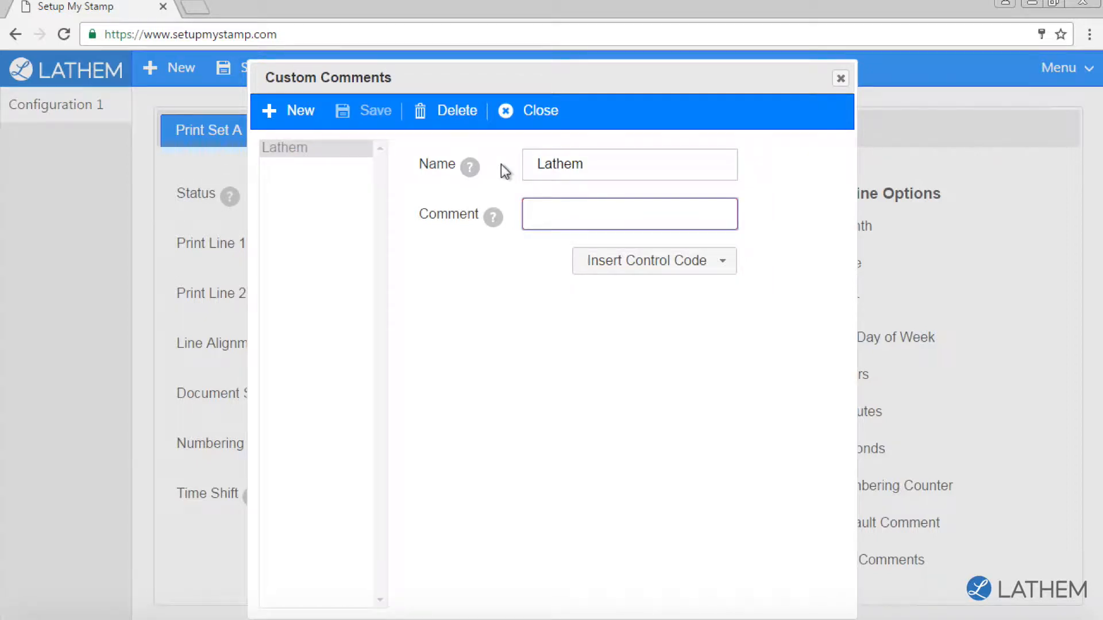
pyautogui.click(629, 214)
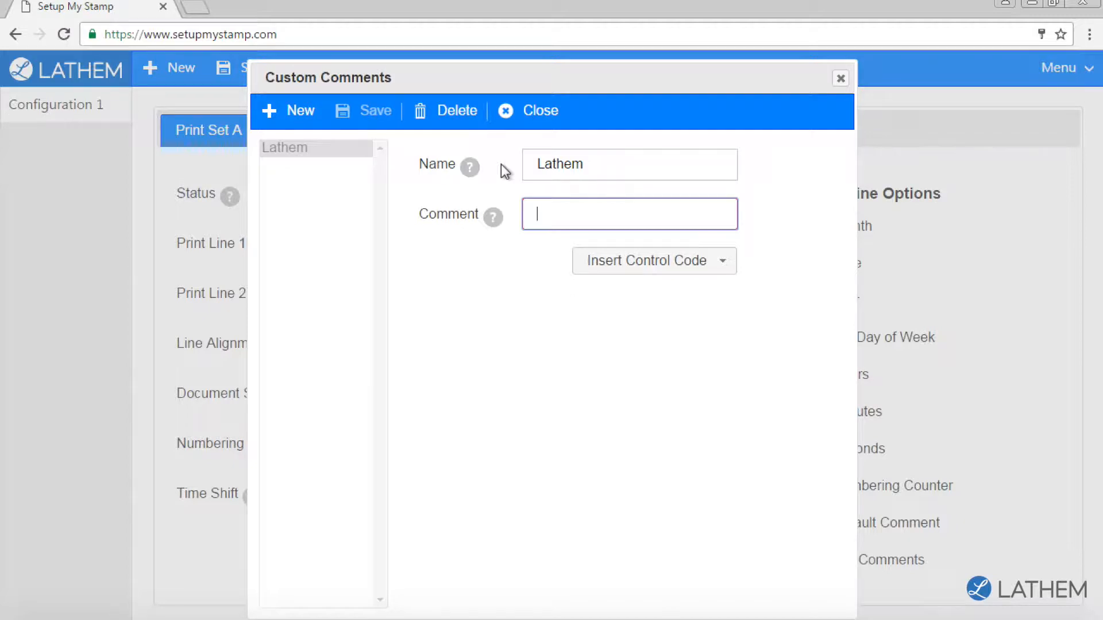
pyautogui.write('Lath')
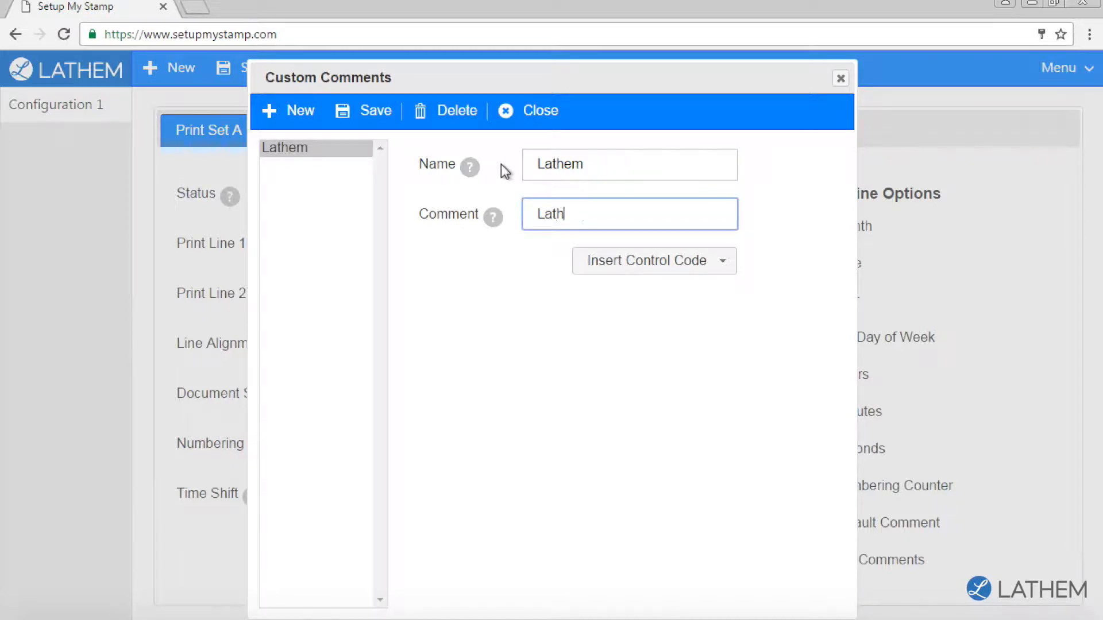
pyautogui.write('em Time')
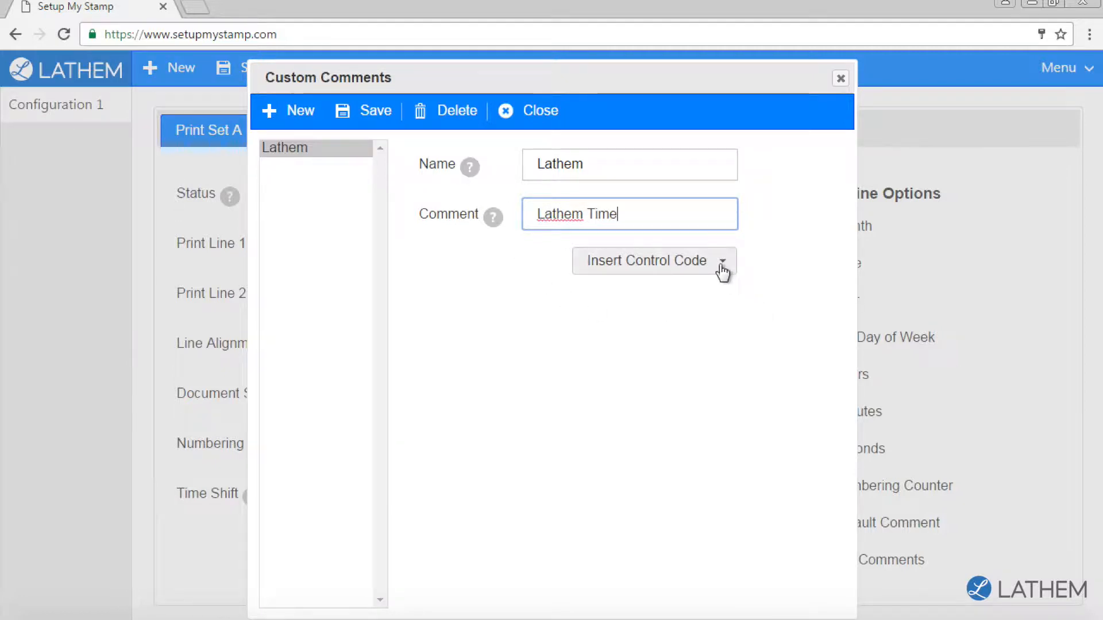
pyautogui.click(653, 261)
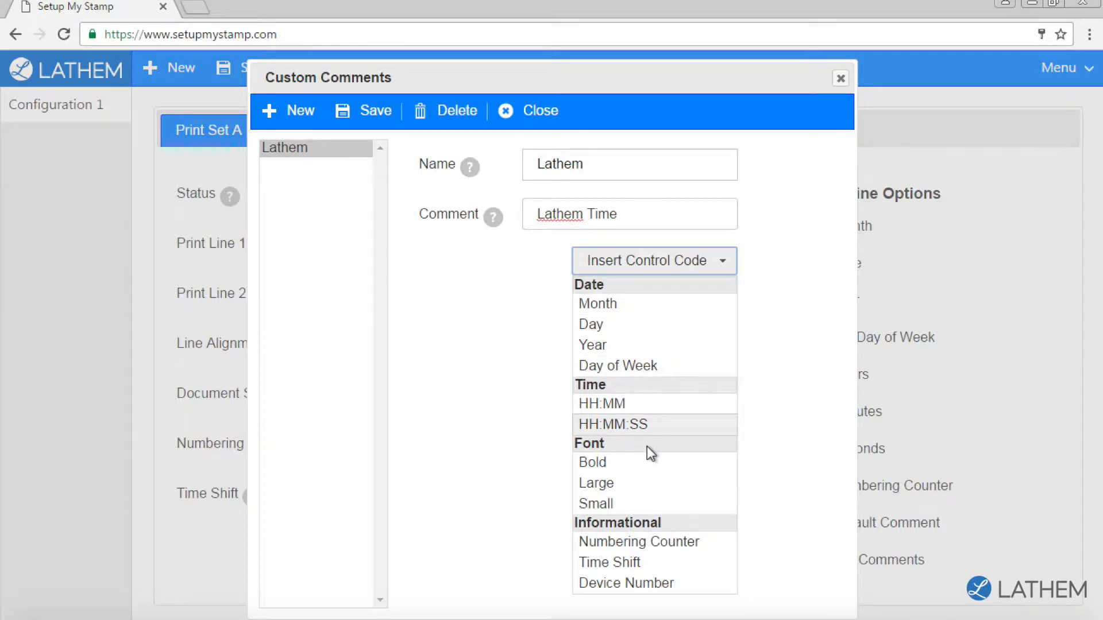
pyautogui.click(524, 420)
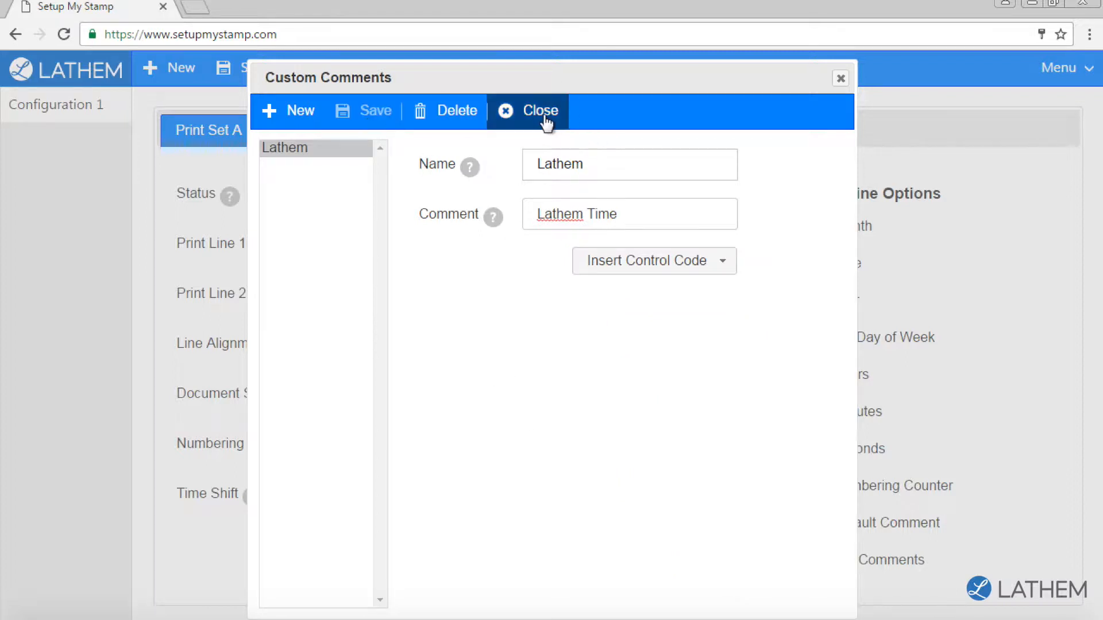
# Step: Set Print Line 1 to the Lathem comment and Print Line 2 to M D H:M
pyautogui.click(534, 110)
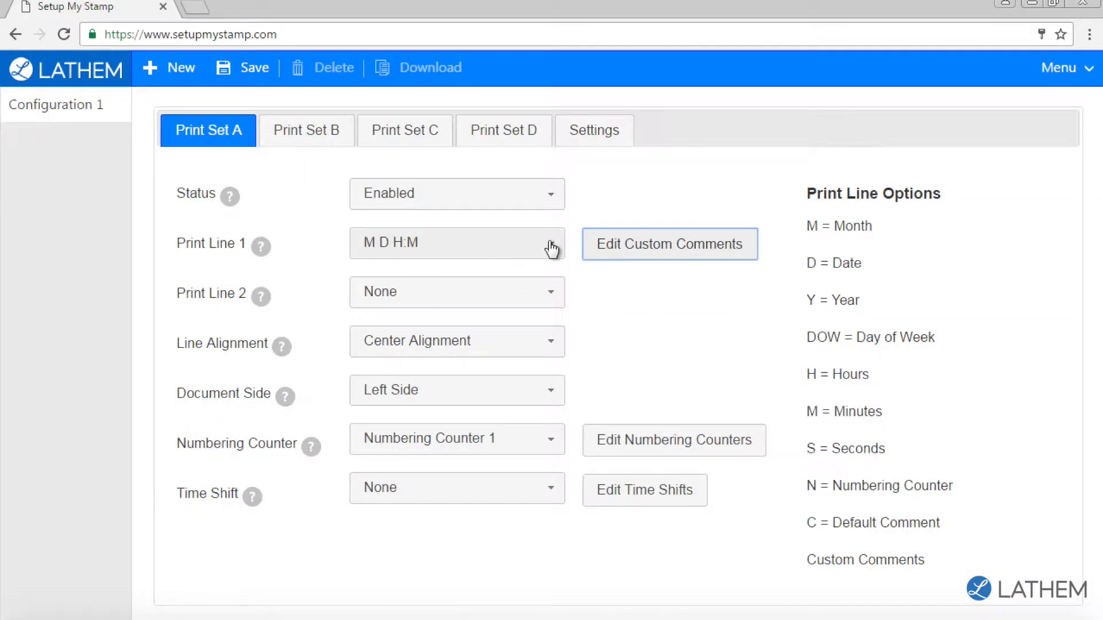
pyautogui.click(456, 243)
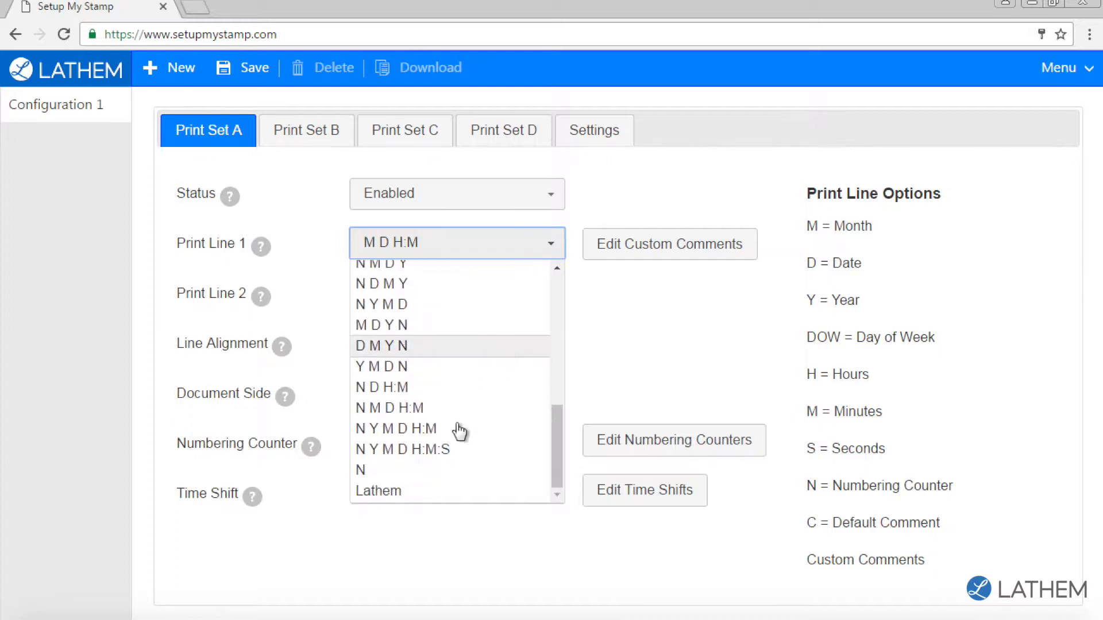
pyautogui.click(378, 491)
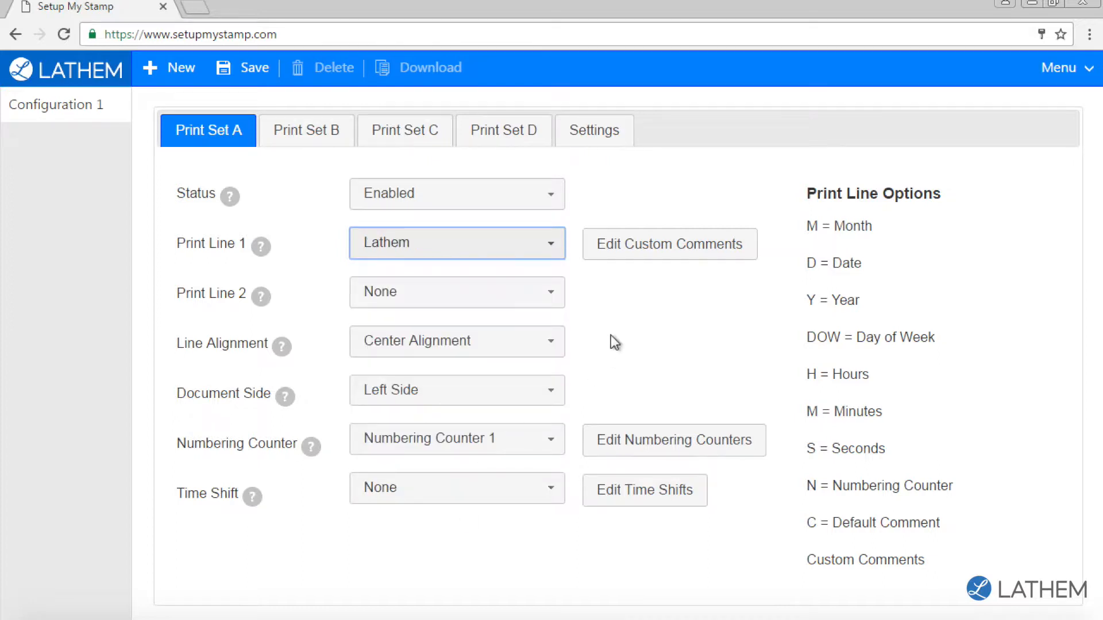
pyautogui.click(456, 291)
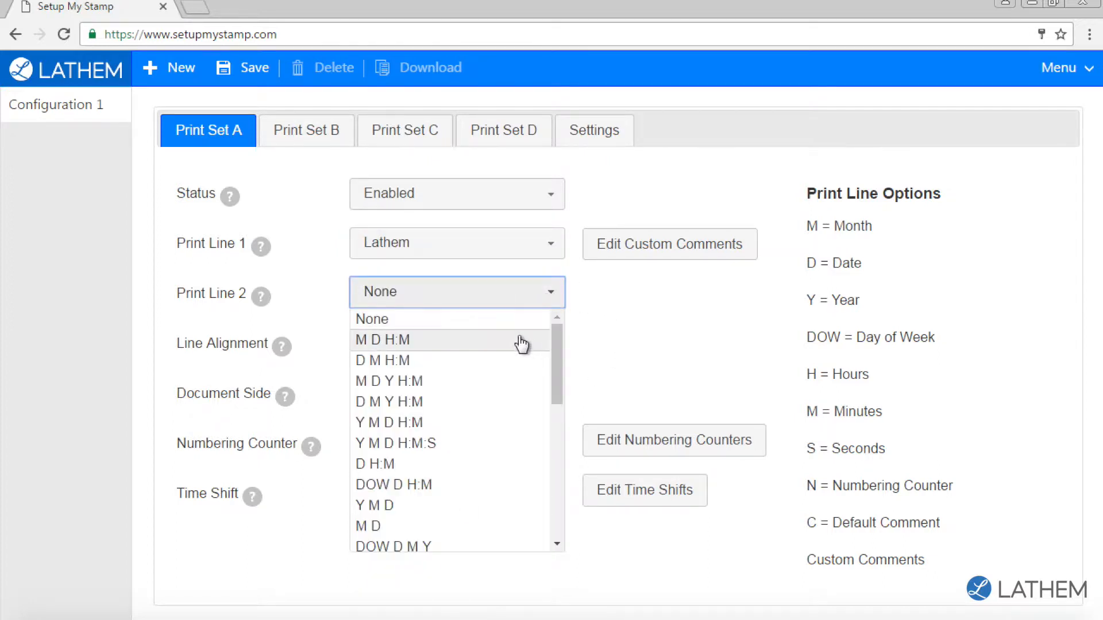
pyautogui.click(383, 340)
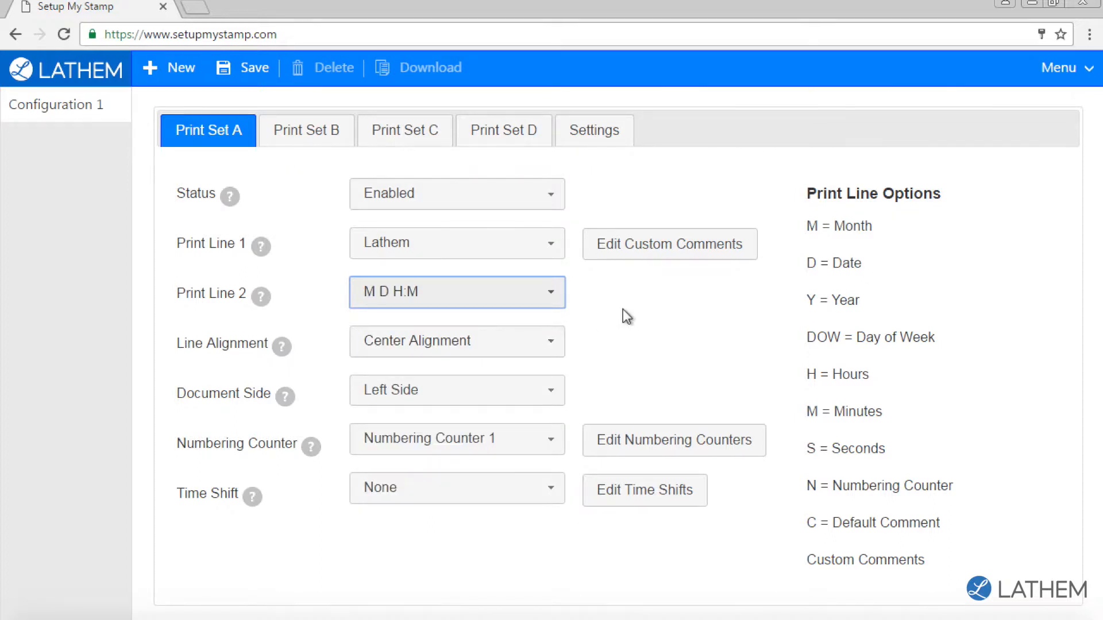
# Step: Review the general Settings of Configuration 1
pyautogui.click(594, 129)
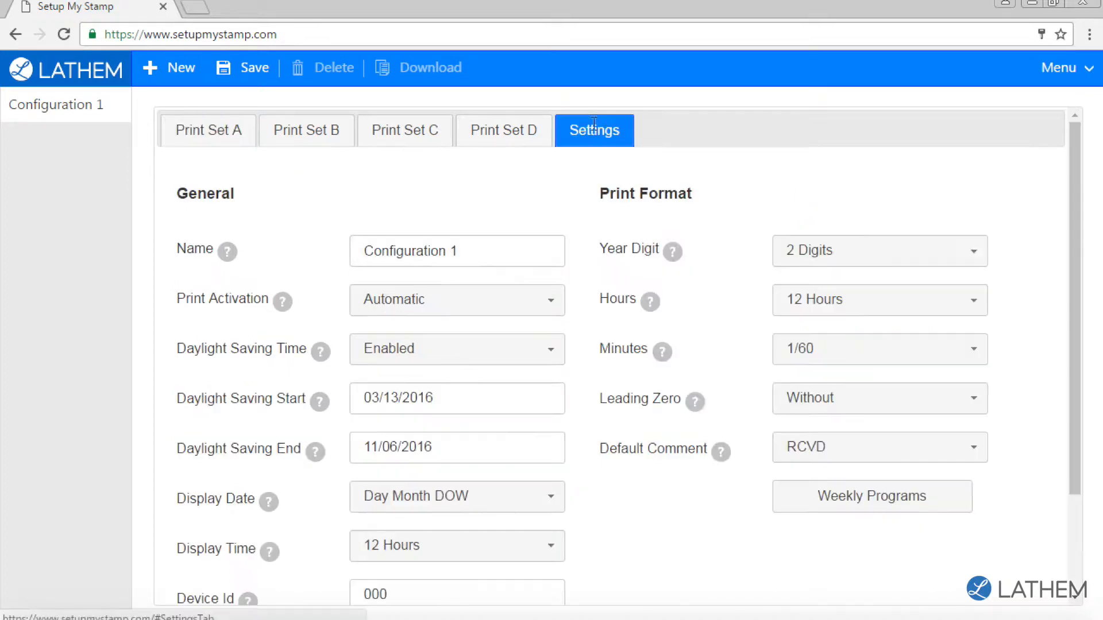
pyautogui.scroll(-3)
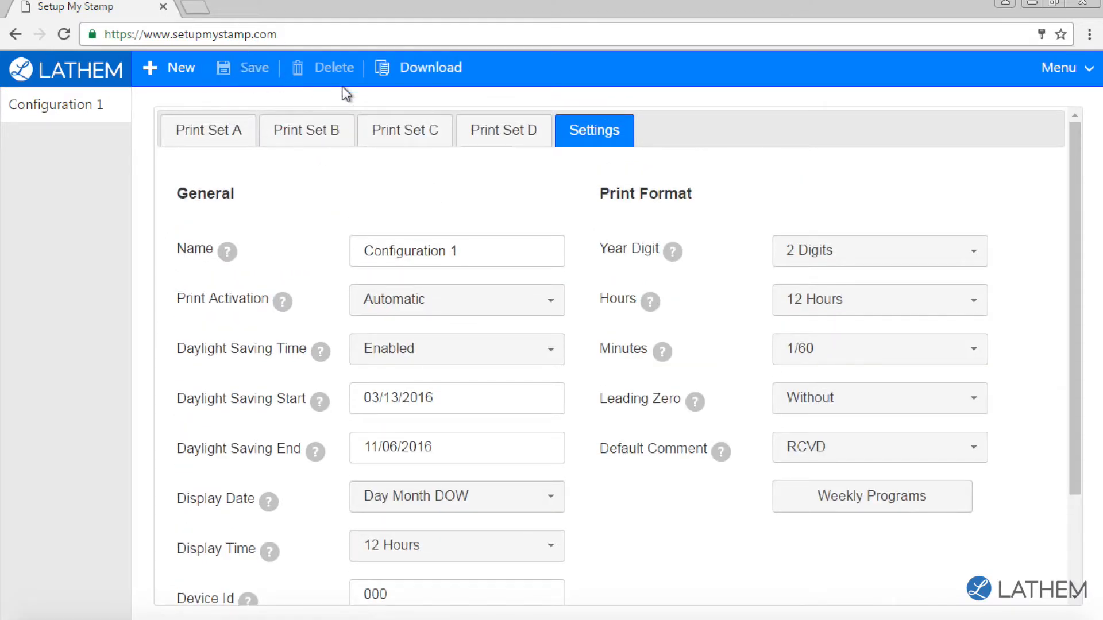
# Step: Download the finished configuration as CIFSD000.txt
pyautogui.click(417, 68)
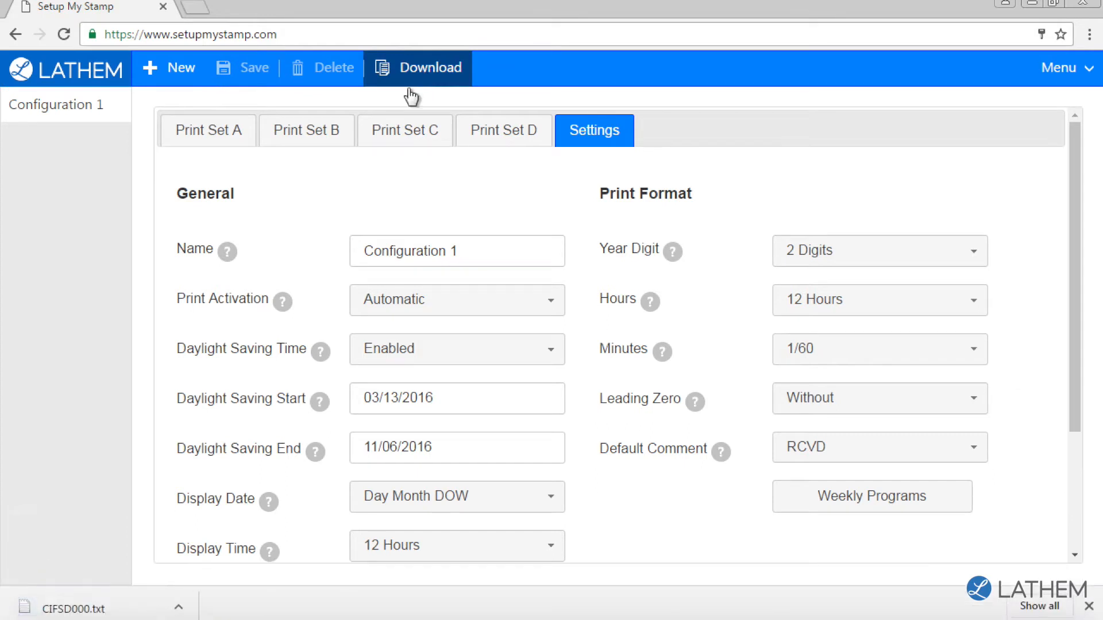
pyautogui.click(429, 67)
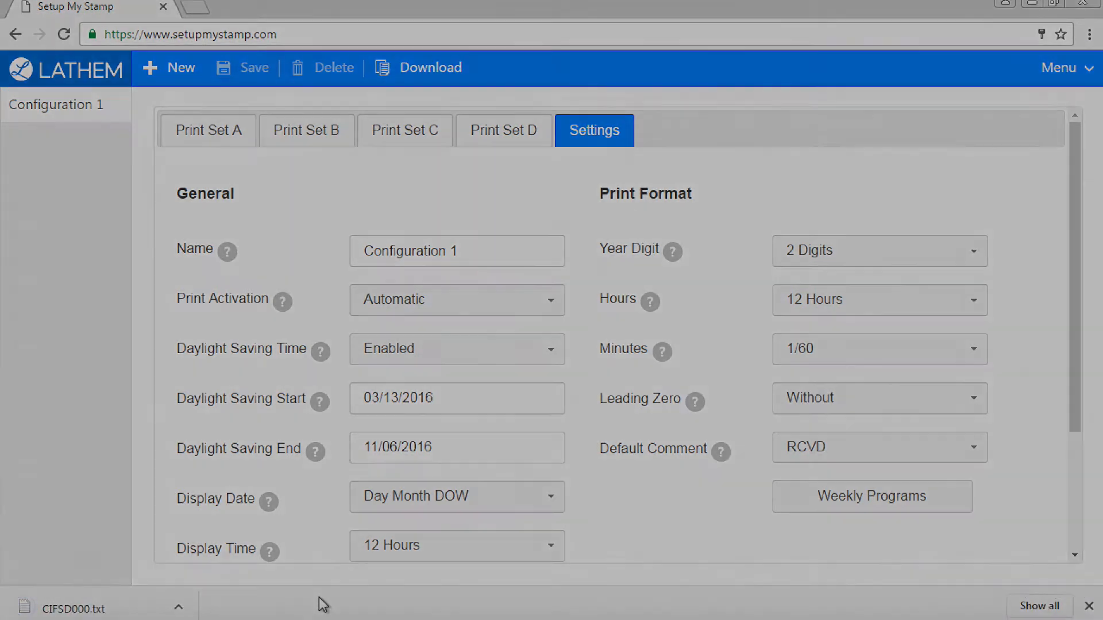